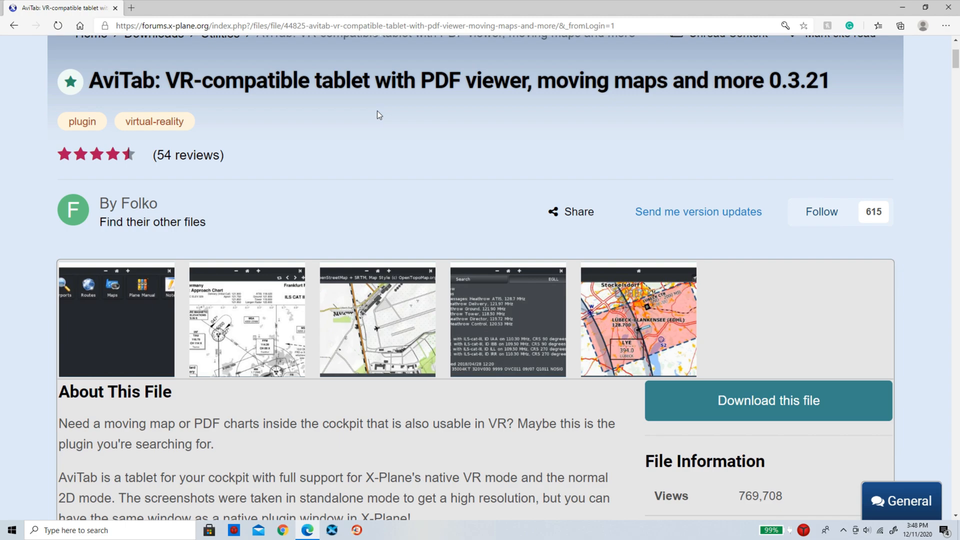
{"action": "mouse_move", "coordinate": [533, 217]}
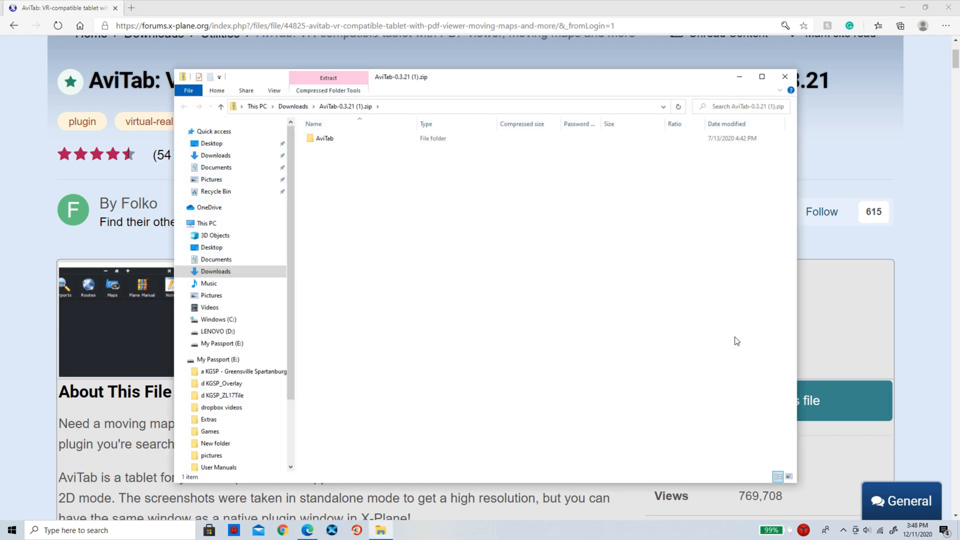
{"action": "mouse_move", "coordinate": [900, 14]}
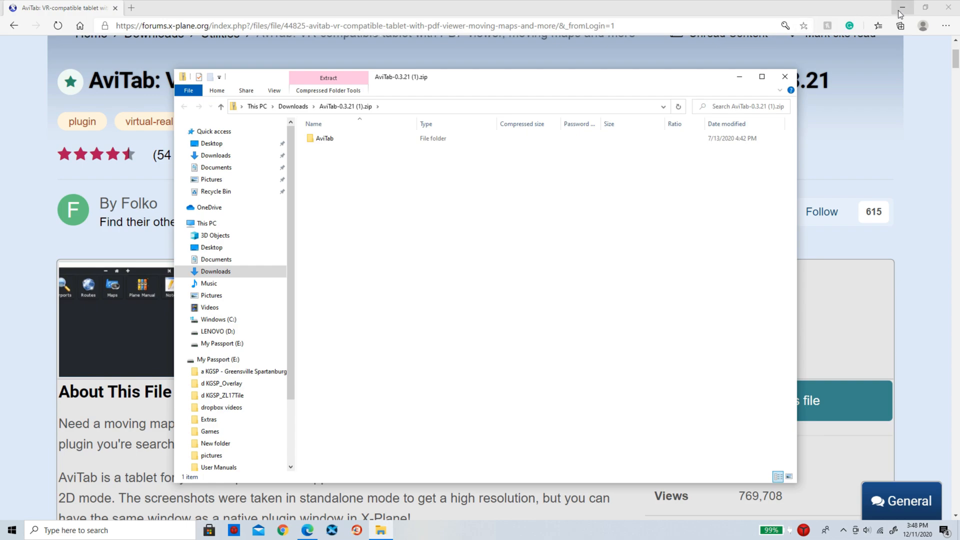
Step: Drop the AviTab folder into X Plane 11 > Resources > plugins, replacing same-named files
{"action": "left_click", "coordinate": [324, 138]}
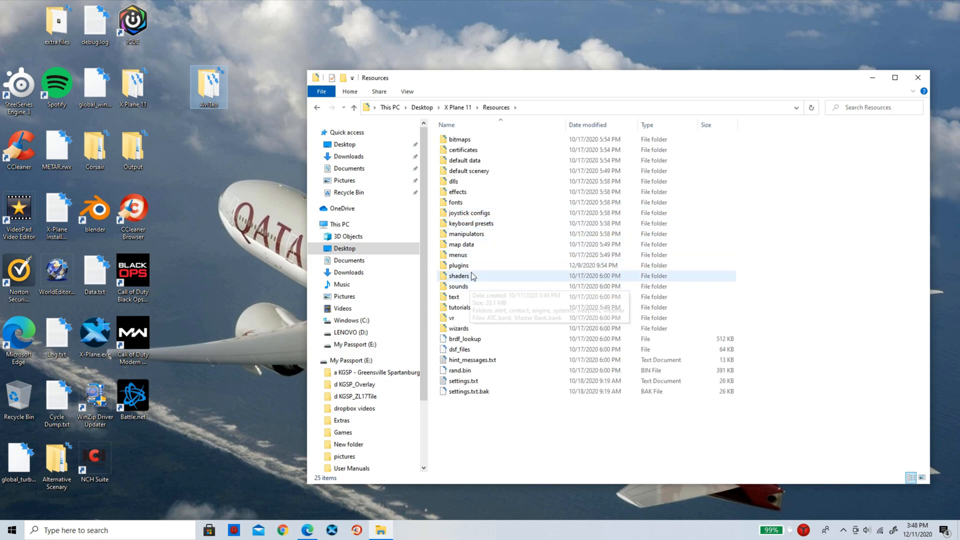
{"action": "double_click", "coordinate": [458, 265]}
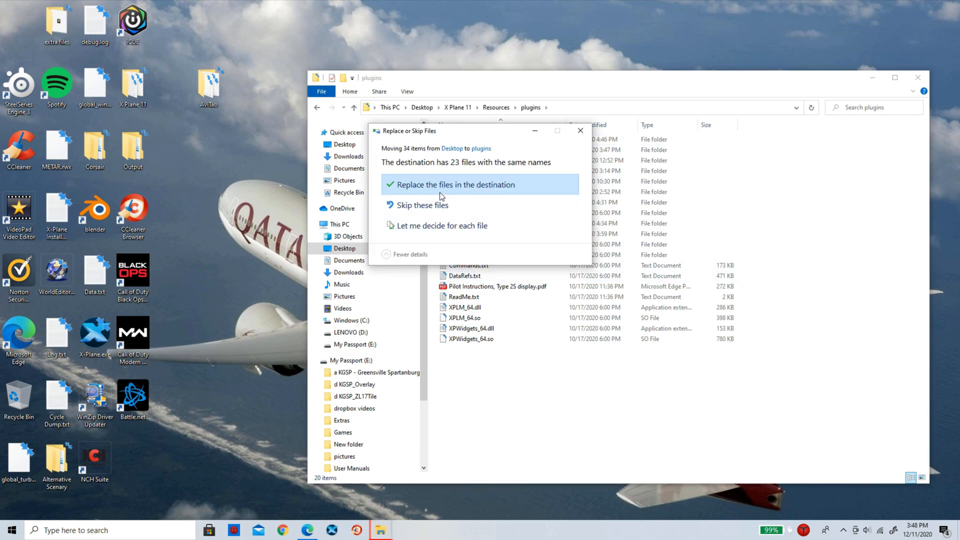
{"action": "left_click", "coordinate": [456, 184]}
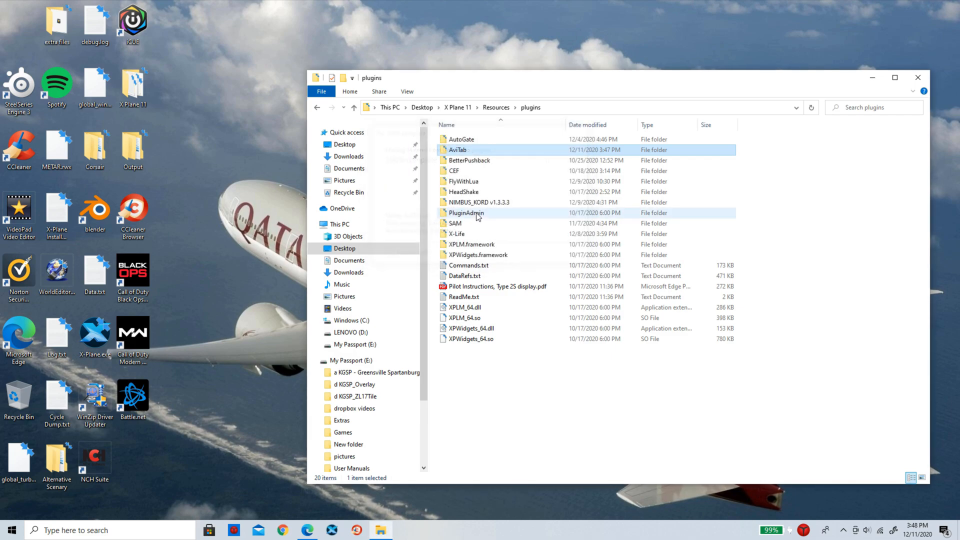
{"action": "mouse_move", "coordinate": [478, 215]}
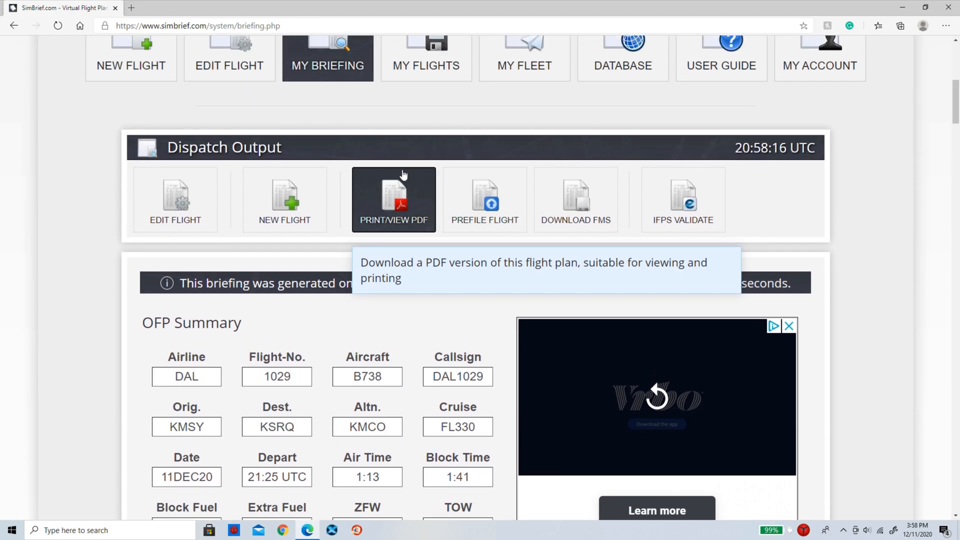
Step: Open the DAL1029 KMSY–KSRQ flight plan through PRINT/VIEW PDF under Dispatch Output
{"action": "left_click", "coordinate": [394, 199]}
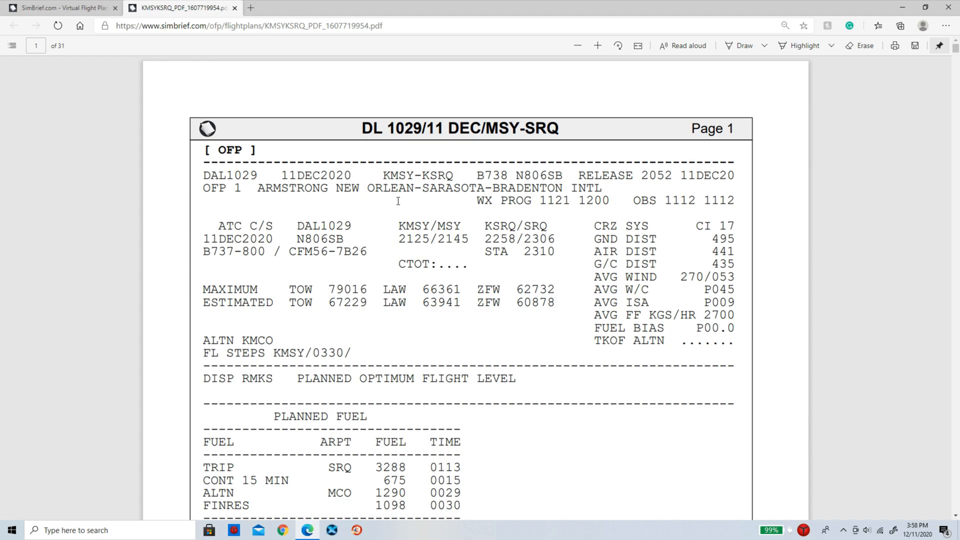
Step: Print the plan with Save as PDF to Downloads as KMSYKSRQ_PDF_1607719954.pdf
{"action": "left_click", "coordinate": [895, 45]}
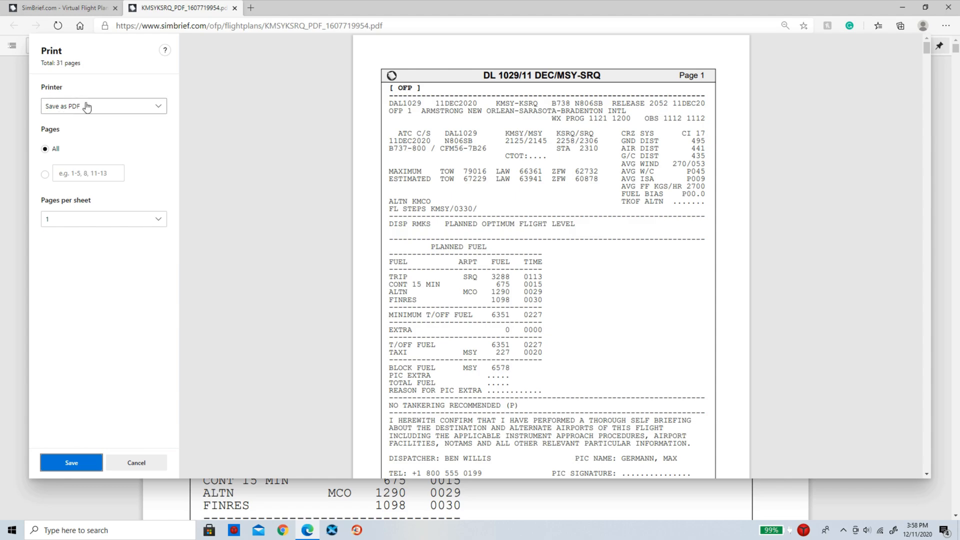
{"action": "mouse_move", "coordinate": [86, 121]}
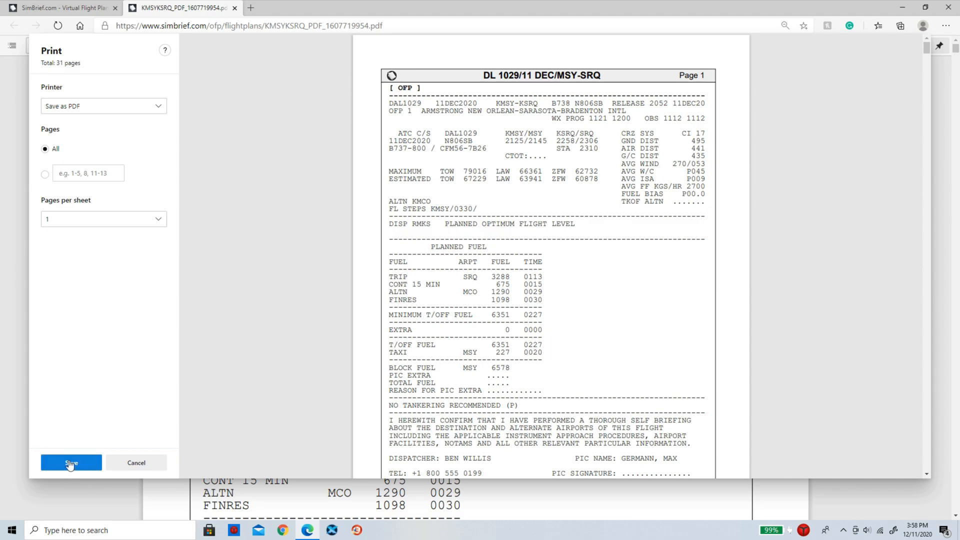
{"action": "left_click", "coordinate": [71, 462]}
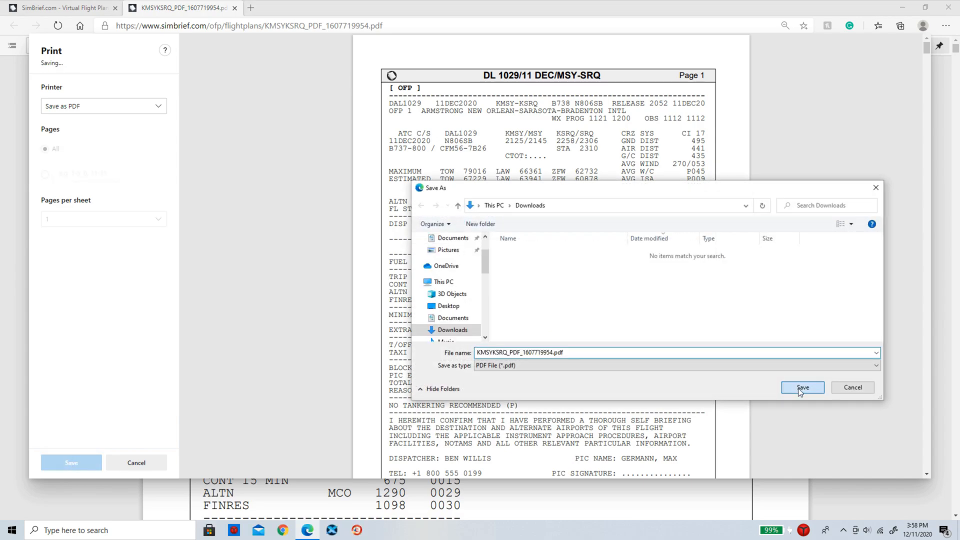
{"action": "left_click", "coordinate": [802, 387]}
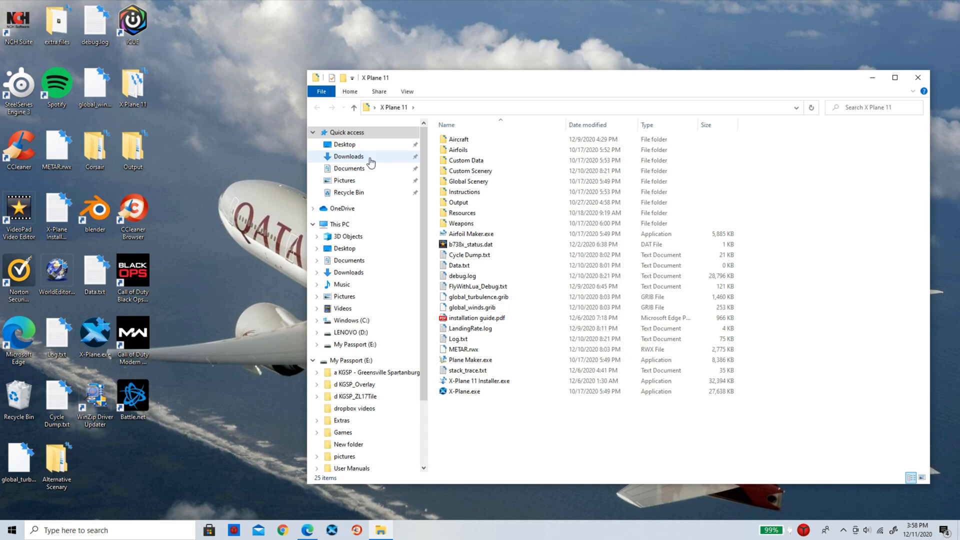
Step: Move the KMSYKSRQ PDF from Downloads via the desktop into X Plane 11/Resources/plugins/AviTab/charts
{"action": "left_click", "coordinate": [348, 156]}
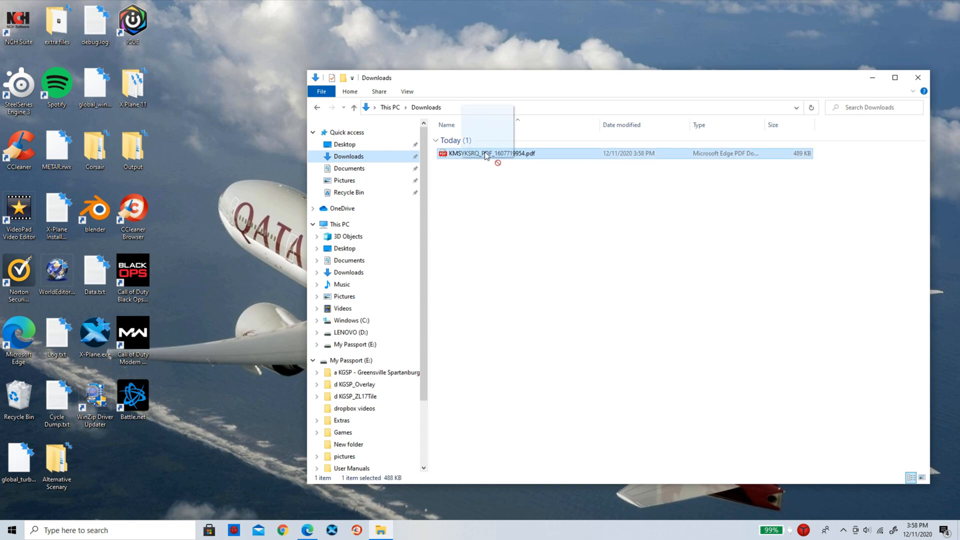
{"action": "left_click_drag", "start_coordinate": [488, 153], "coordinate": [246, 153]}
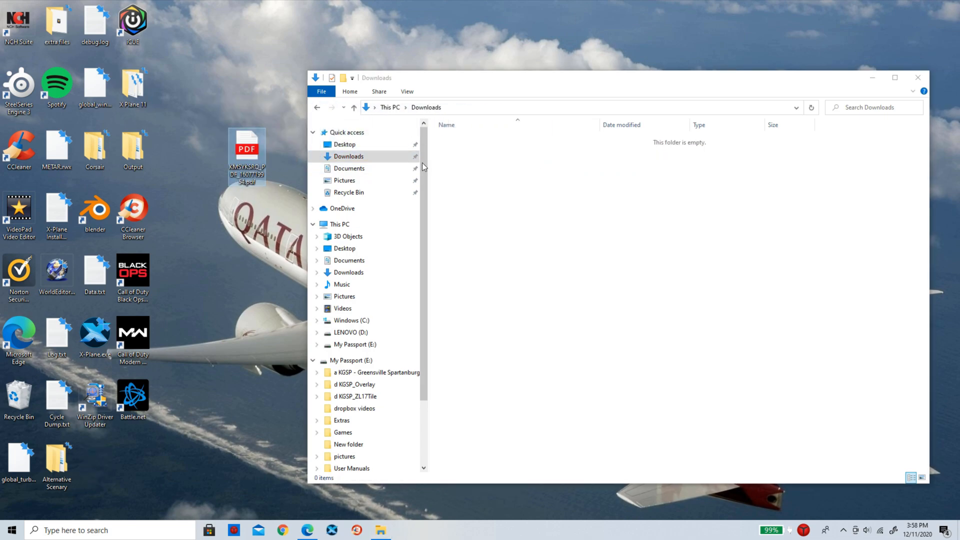
{"action": "mouse_move", "coordinate": [469, 172]}
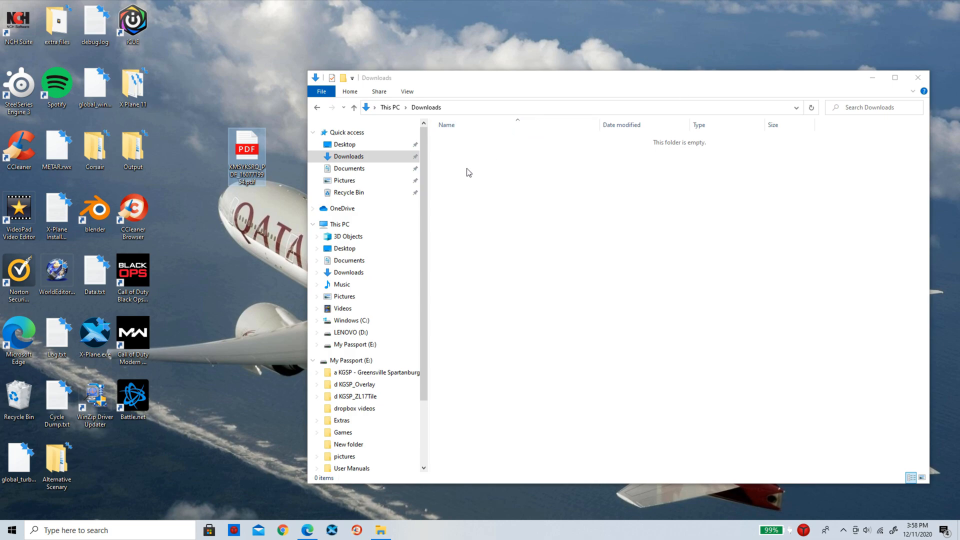
{"action": "left_click", "coordinate": [344, 144]}
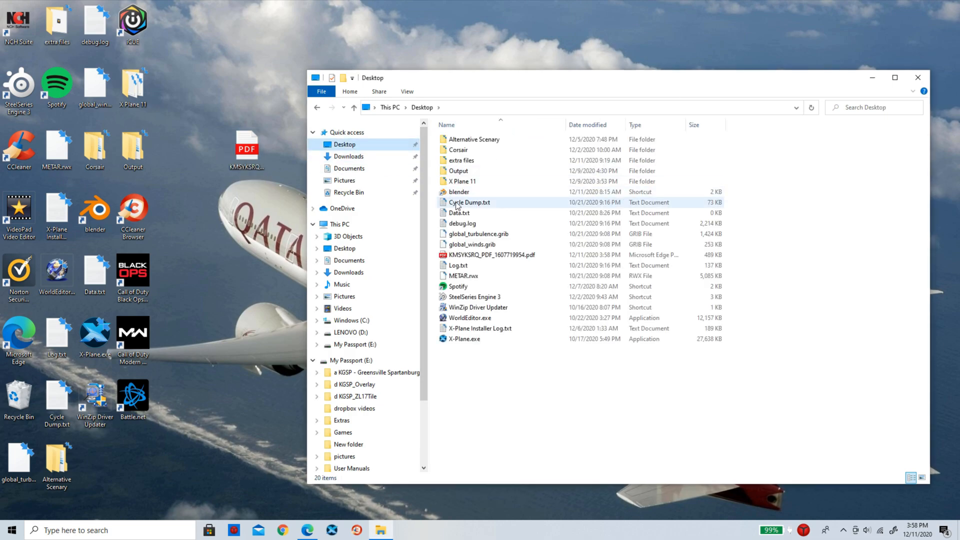
{"action": "double_click", "coordinate": [462, 181]}
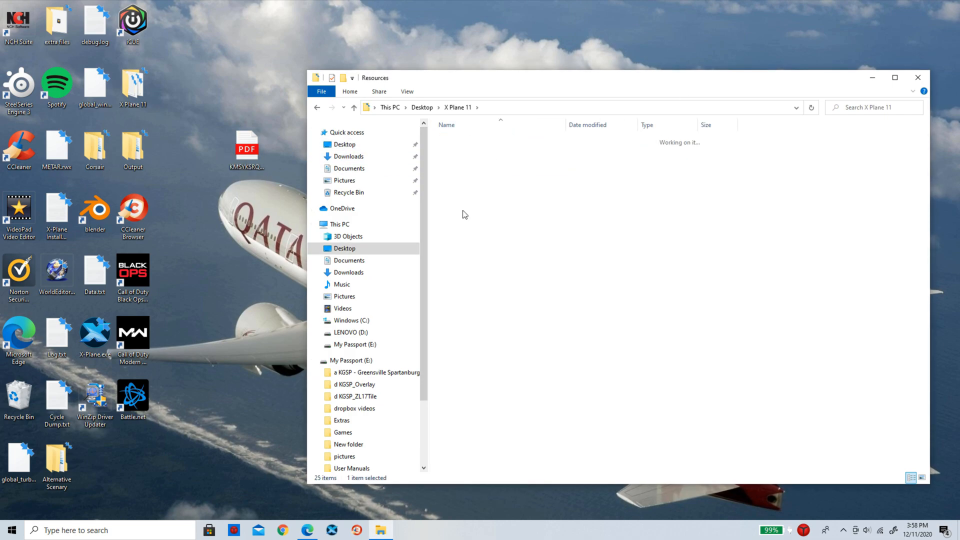
{"action": "left_click", "coordinate": [458, 265]}
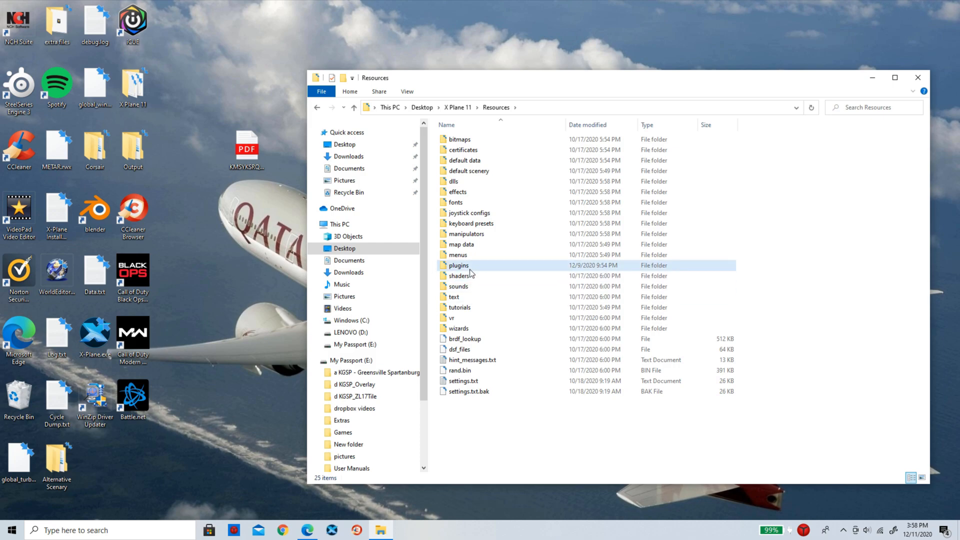
{"action": "double_click", "coordinate": [459, 265]}
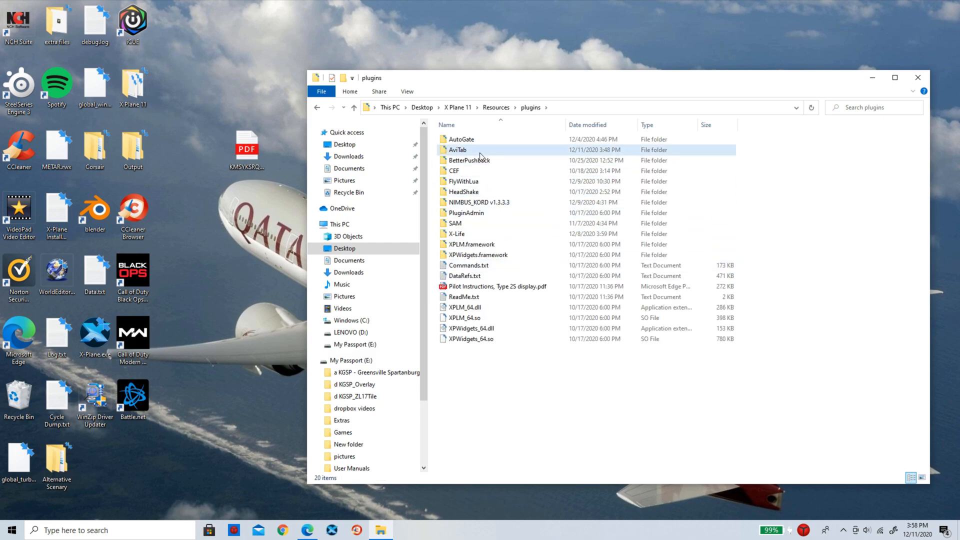
{"action": "double_click", "coordinate": [458, 150]}
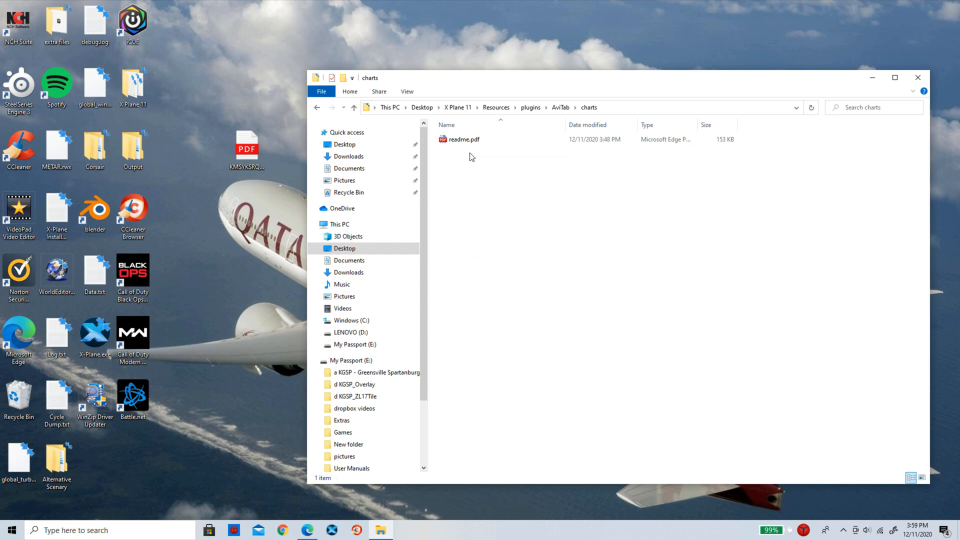
{"action": "left_click_drag", "start_coordinate": [247, 146], "coordinate": [468, 190]}
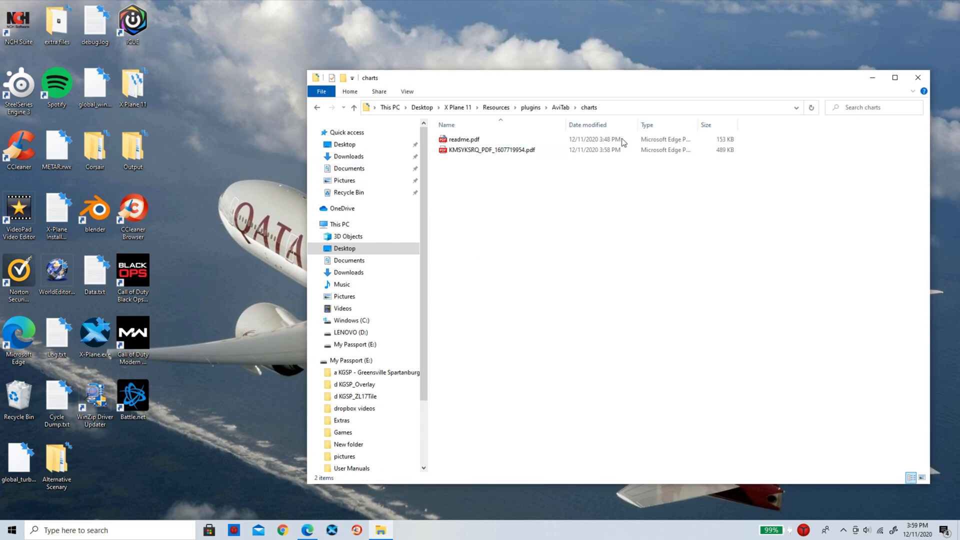
{"action": "mouse_move", "coordinate": [539, 151]}
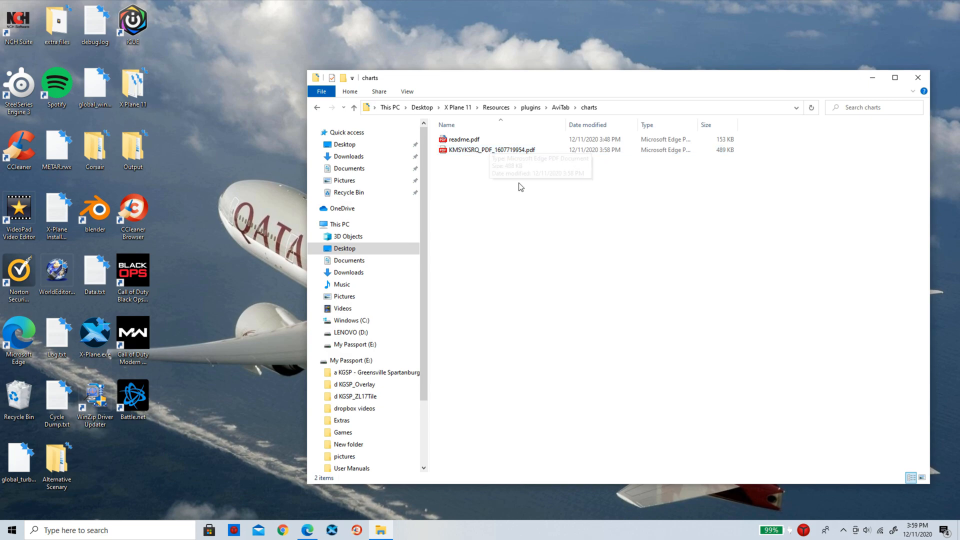
{"action": "mouse_move", "coordinate": [534, 138]}
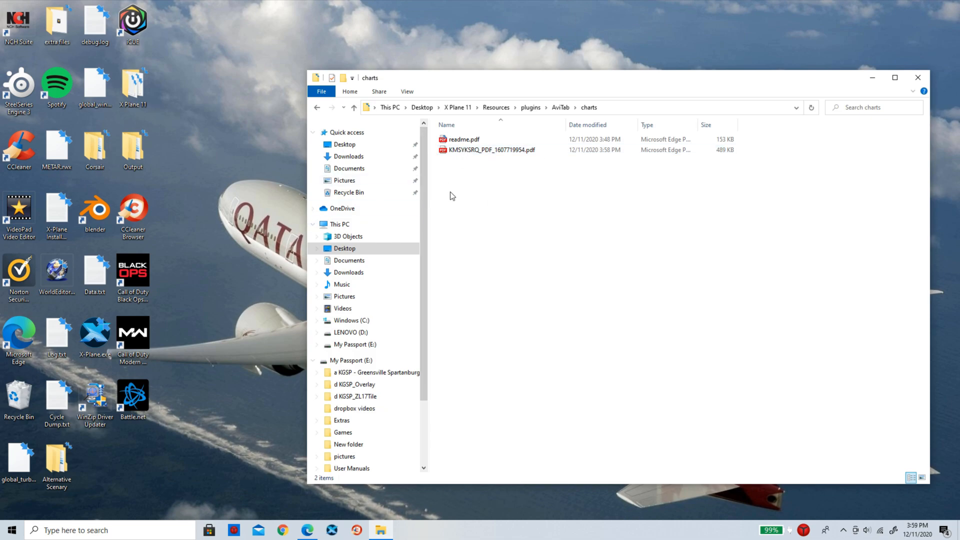
{"action": "mouse_move", "coordinate": [464, 197]}
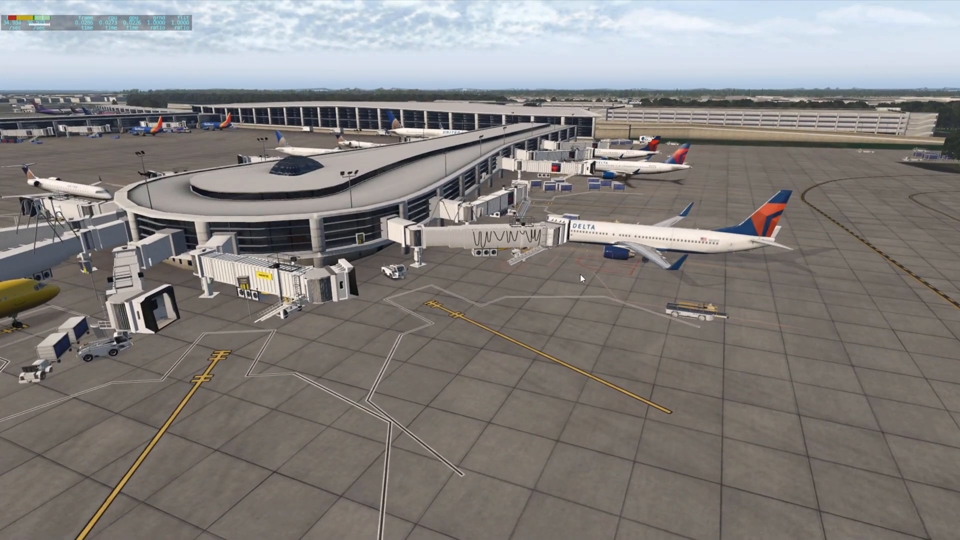
{"action": "mouse_move", "coordinate": [605, 291]}
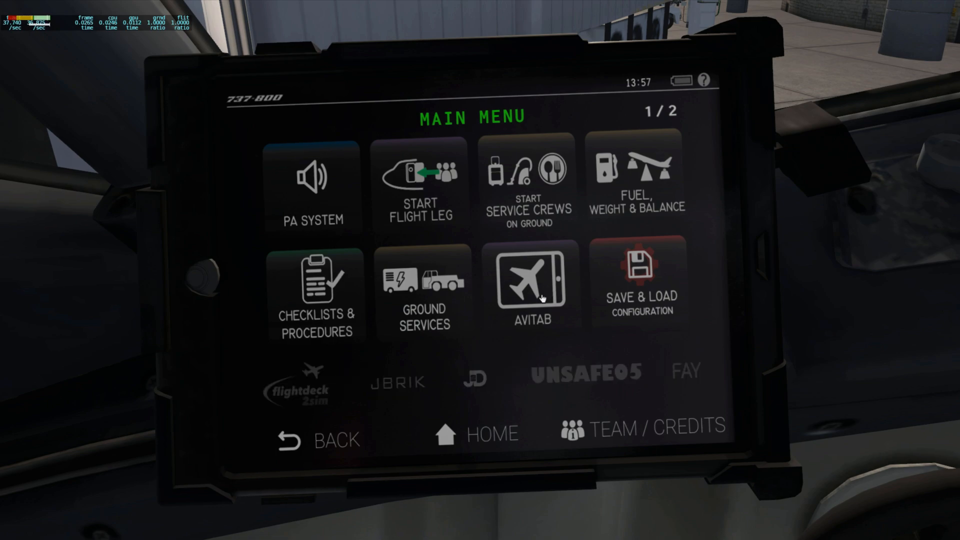
Step: Open the KMSYKSRQ flight-plan PDF from the AviTab Charts list on the tablet
{"action": "left_click", "coordinate": [530, 288]}
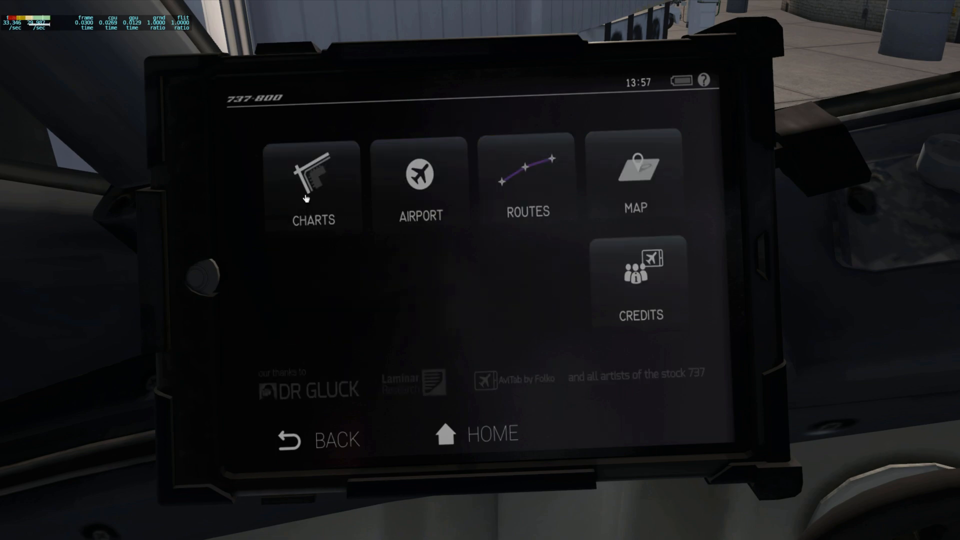
{"action": "left_click", "coordinate": [313, 183]}
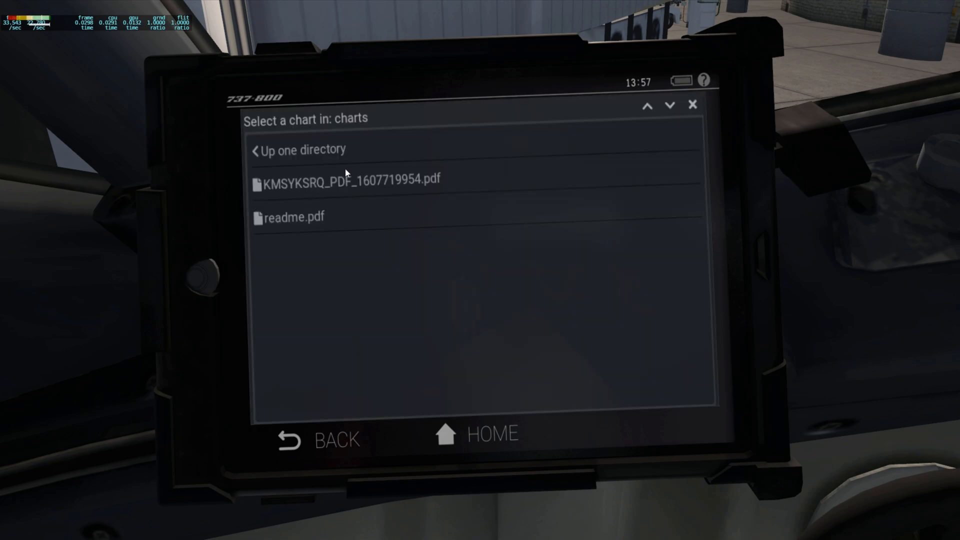
{"action": "mouse_move", "coordinate": [295, 183]}
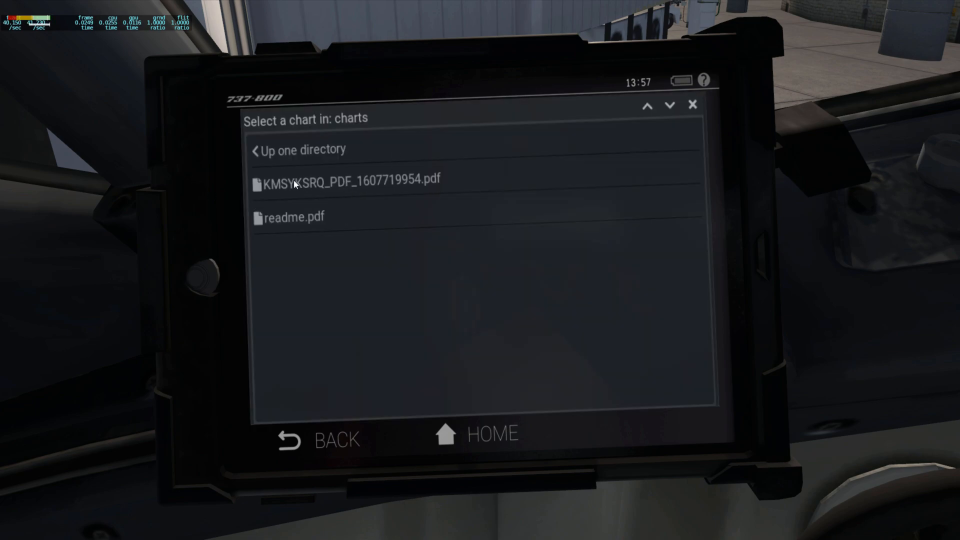
{"action": "left_click", "coordinate": [351, 180]}
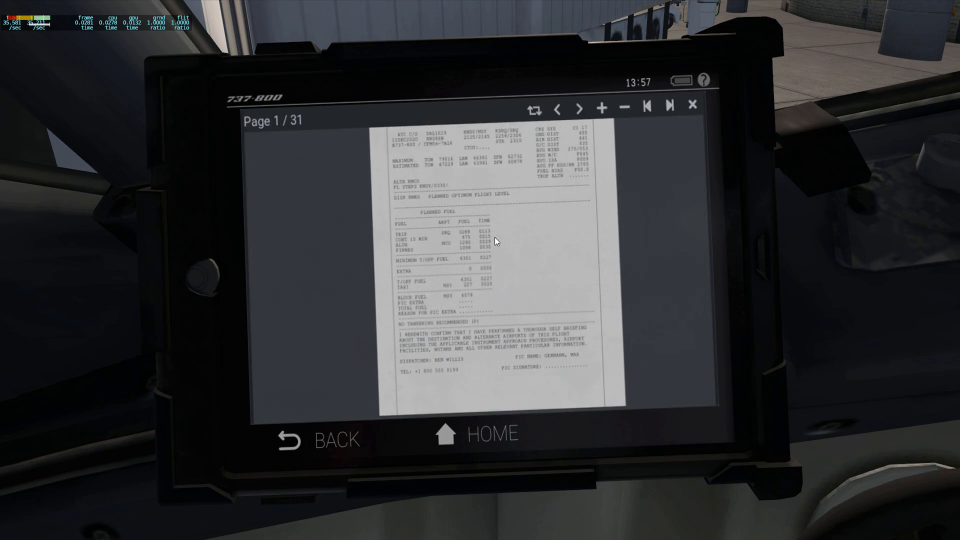
Step: Zoom in and out, page forward and back, then close the document
{"action": "left_click", "coordinate": [601, 108]}
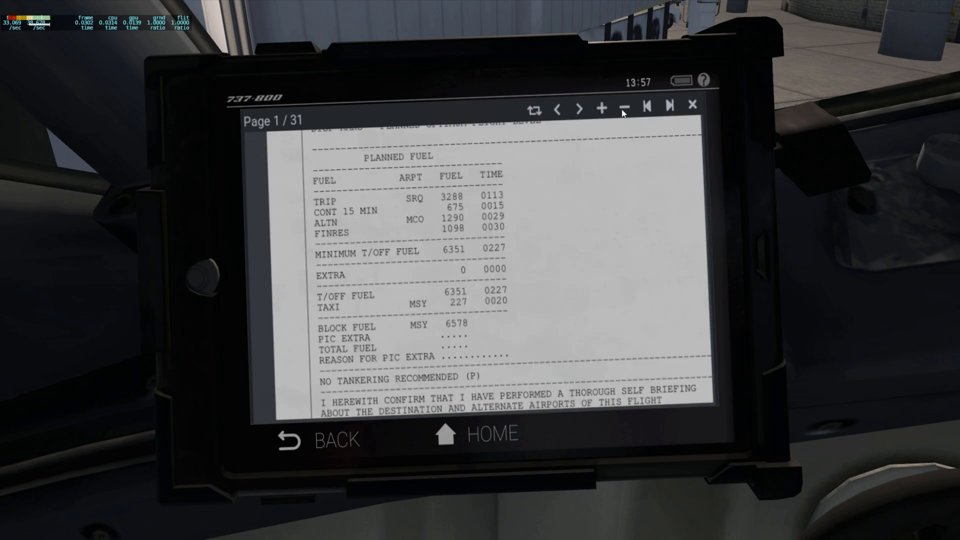
{"action": "left_click", "coordinate": [625, 108]}
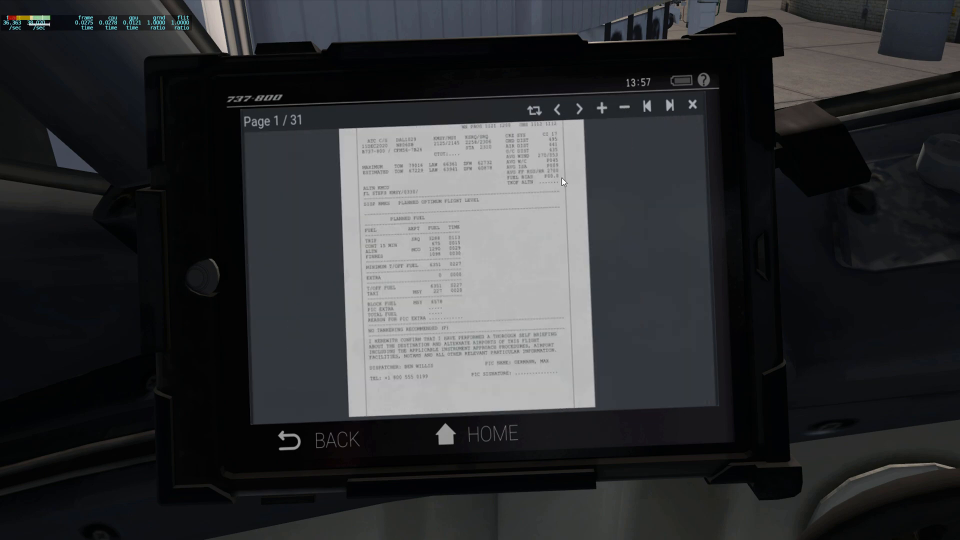
{"action": "left_click", "coordinate": [625, 108]}
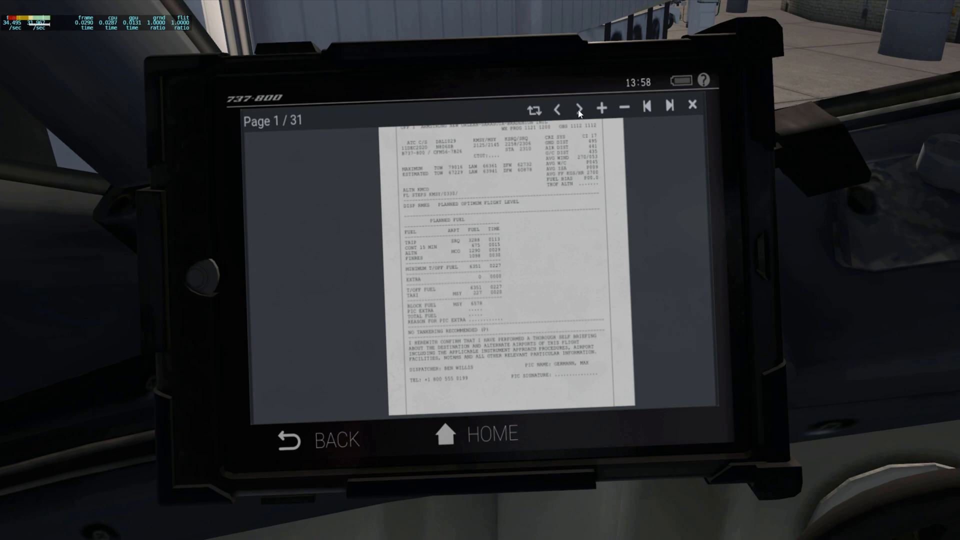
{"action": "left_click", "coordinate": [579, 109]}
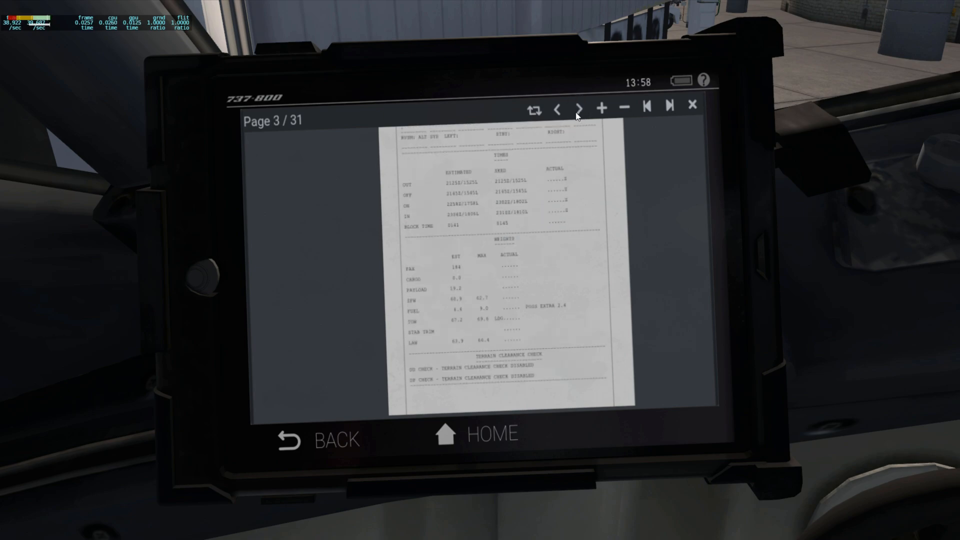
{"action": "left_click", "coordinate": [646, 109]}
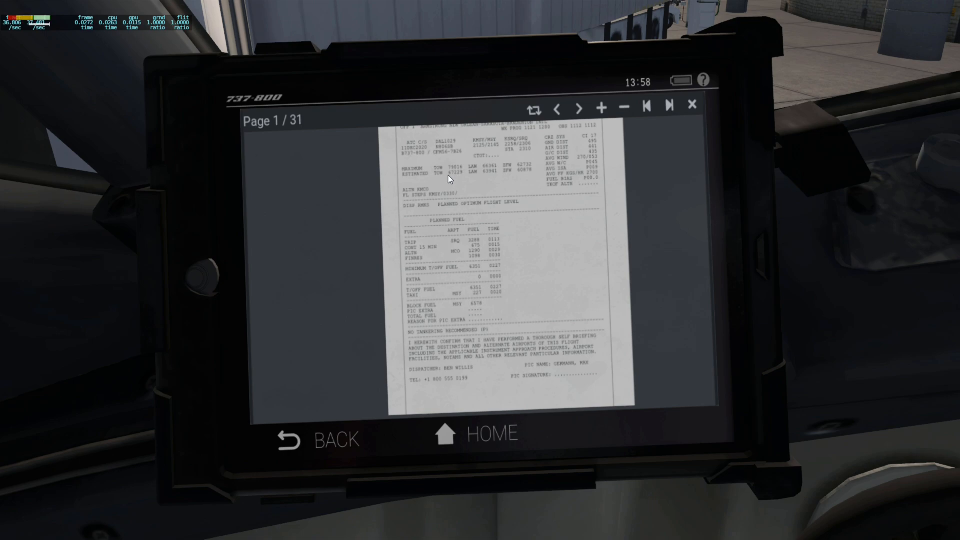
{"action": "mouse_move", "coordinate": [422, 178]}
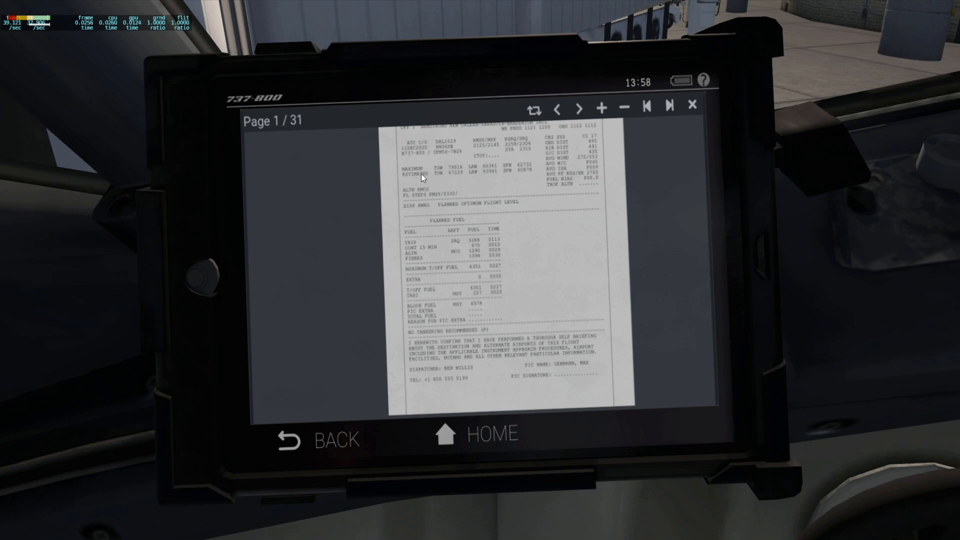
{"action": "mouse_move", "coordinate": [471, 275]}
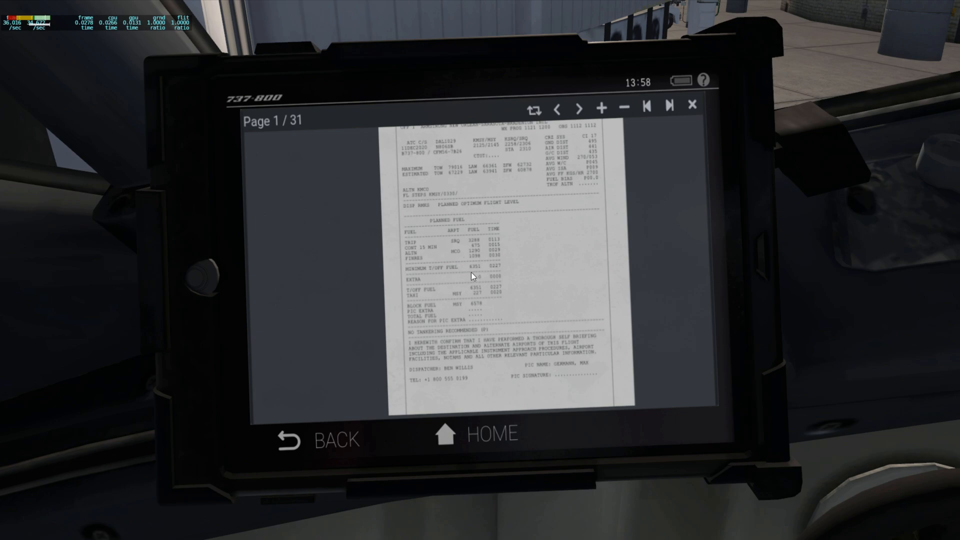
{"action": "mouse_move", "coordinate": [685, 121]}
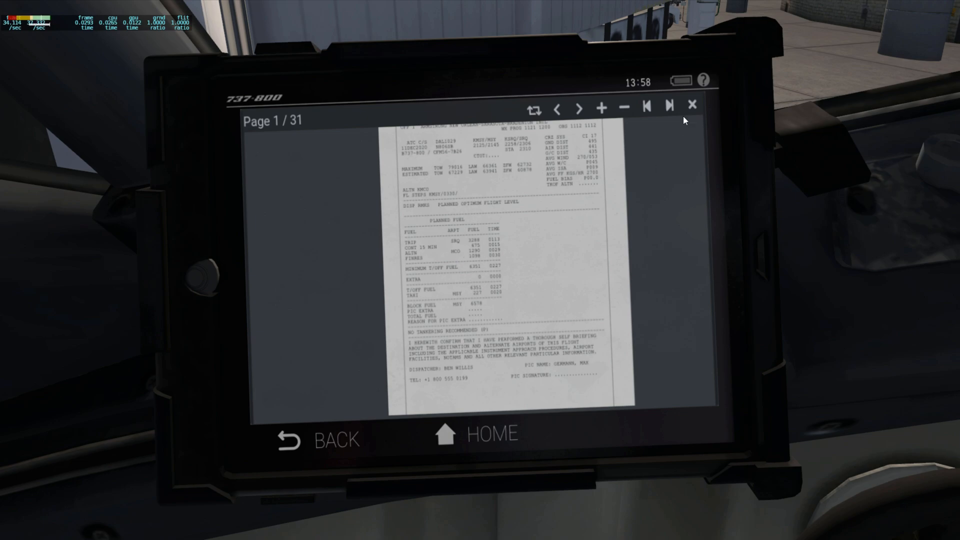
{"action": "left_click", "coordinate": [692, 104]}
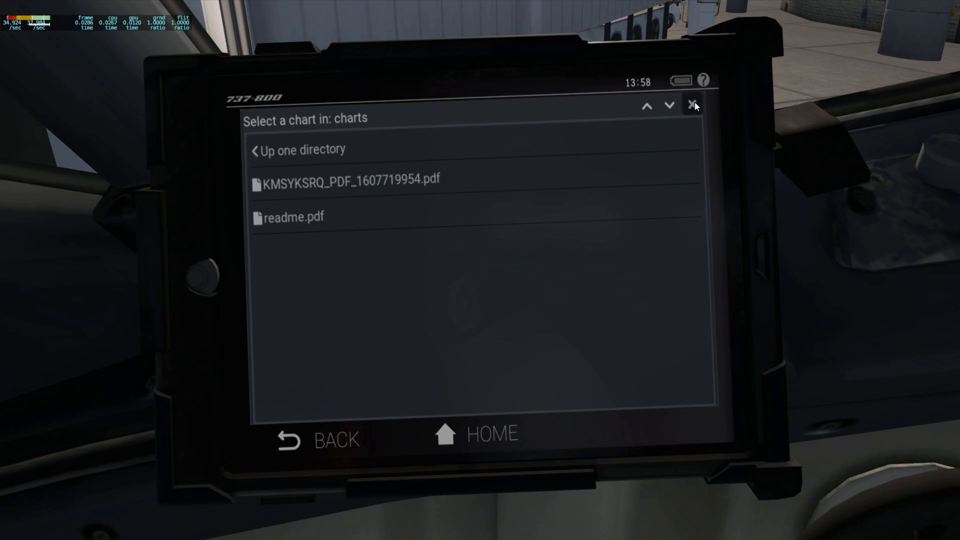
Step: Close the chart file list and the moving map to reach the AviTab main menu
{"action": "left_click", "coordinate": [693, 105]}
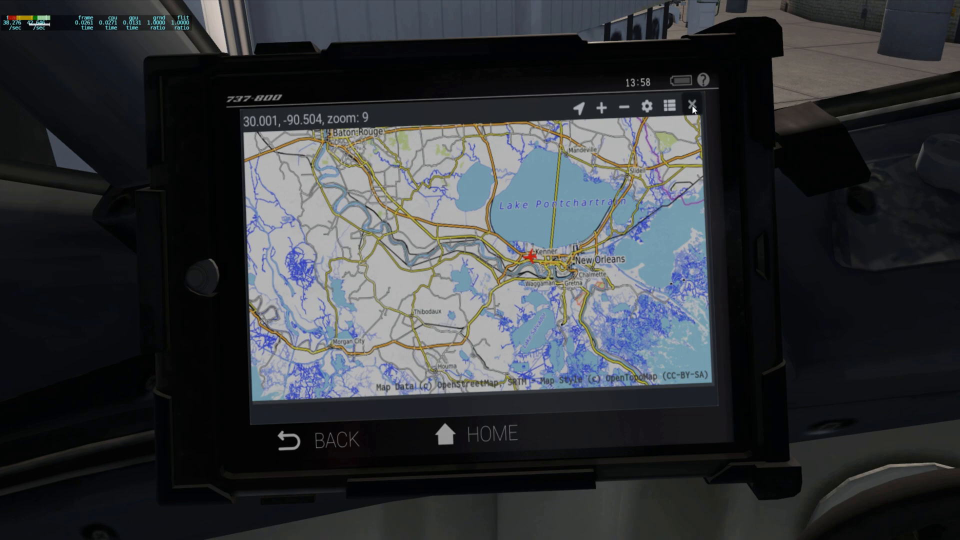
{"action": "left_click", "coordinate": [692, 106]}
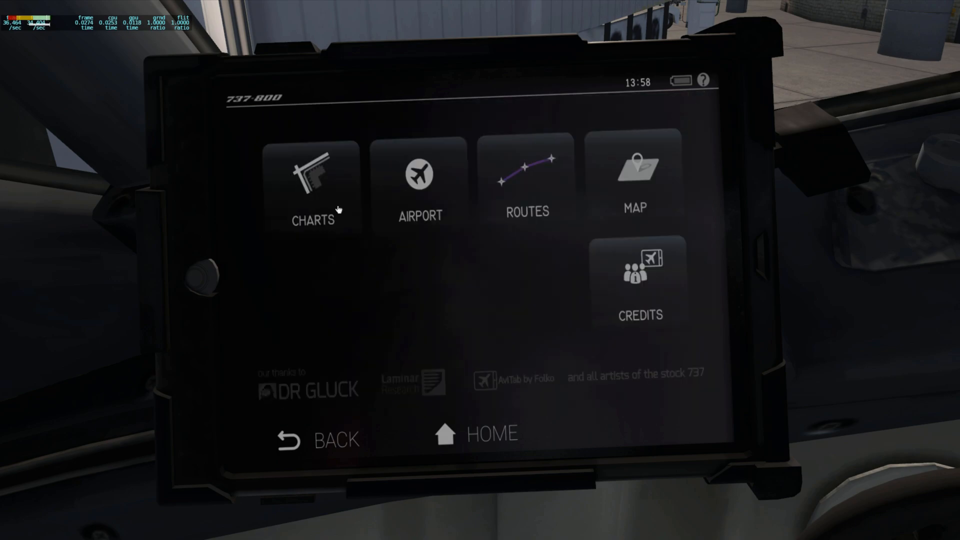
{"action": "left_click", "coordinate": [313, 188]}
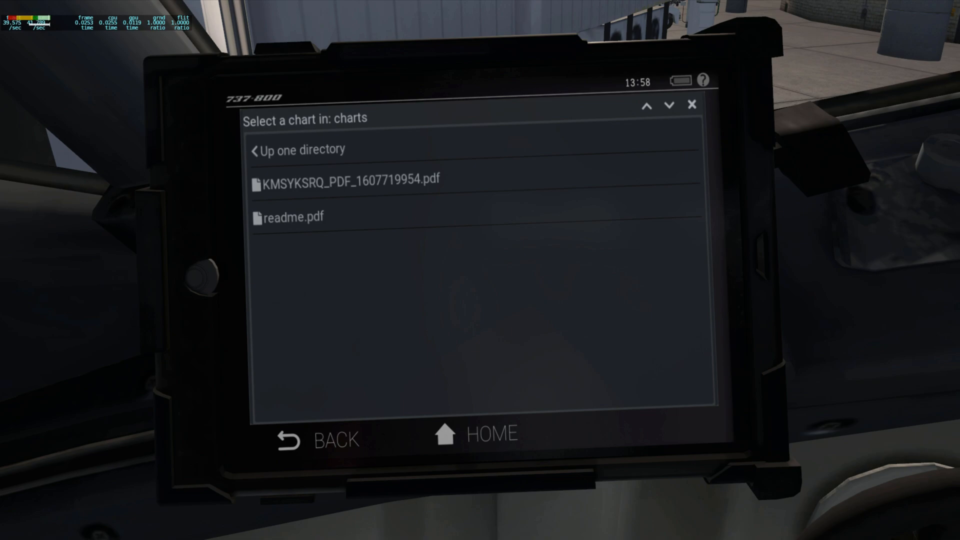
{"action": "mouse_move", "coordinate": [336, 271]}
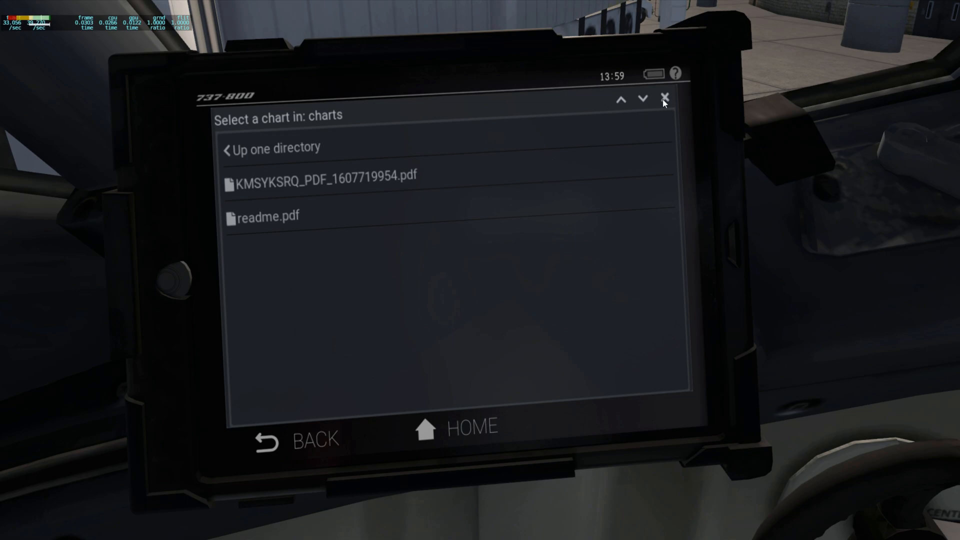
{"action": "left_click", "coordinate": [666, 98]}
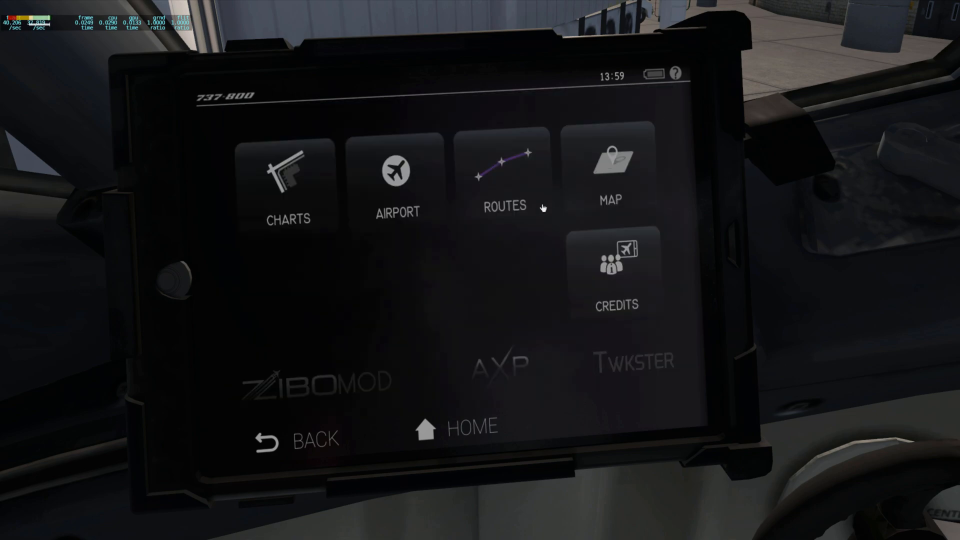